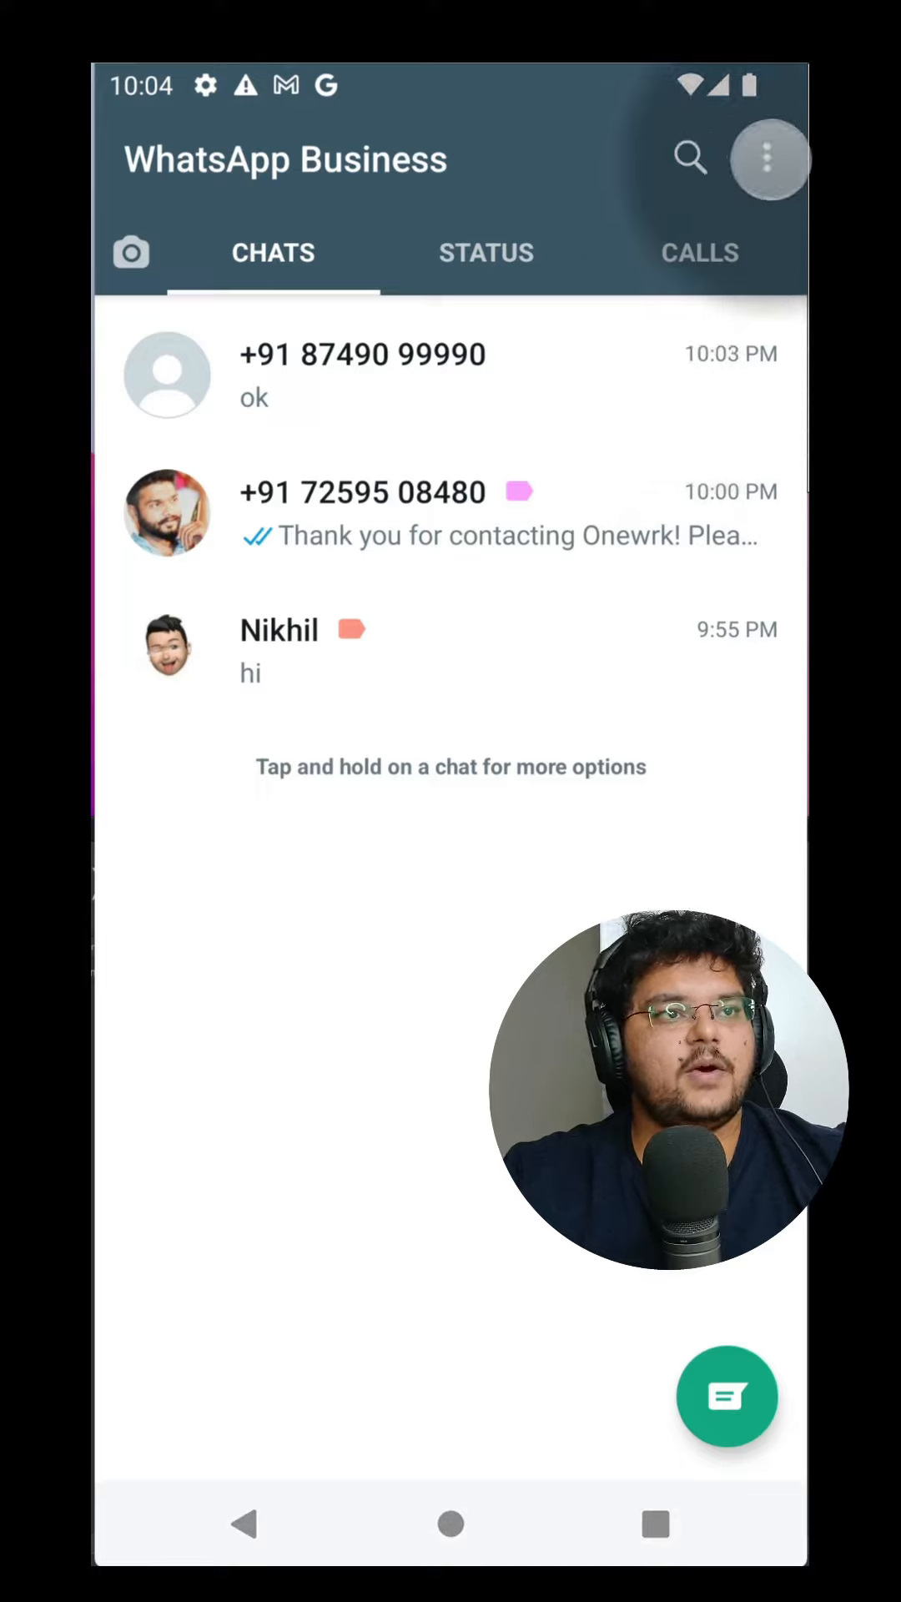
Reach the Business tools page from the chats list via the overflow menu.
left_click(769, 158)
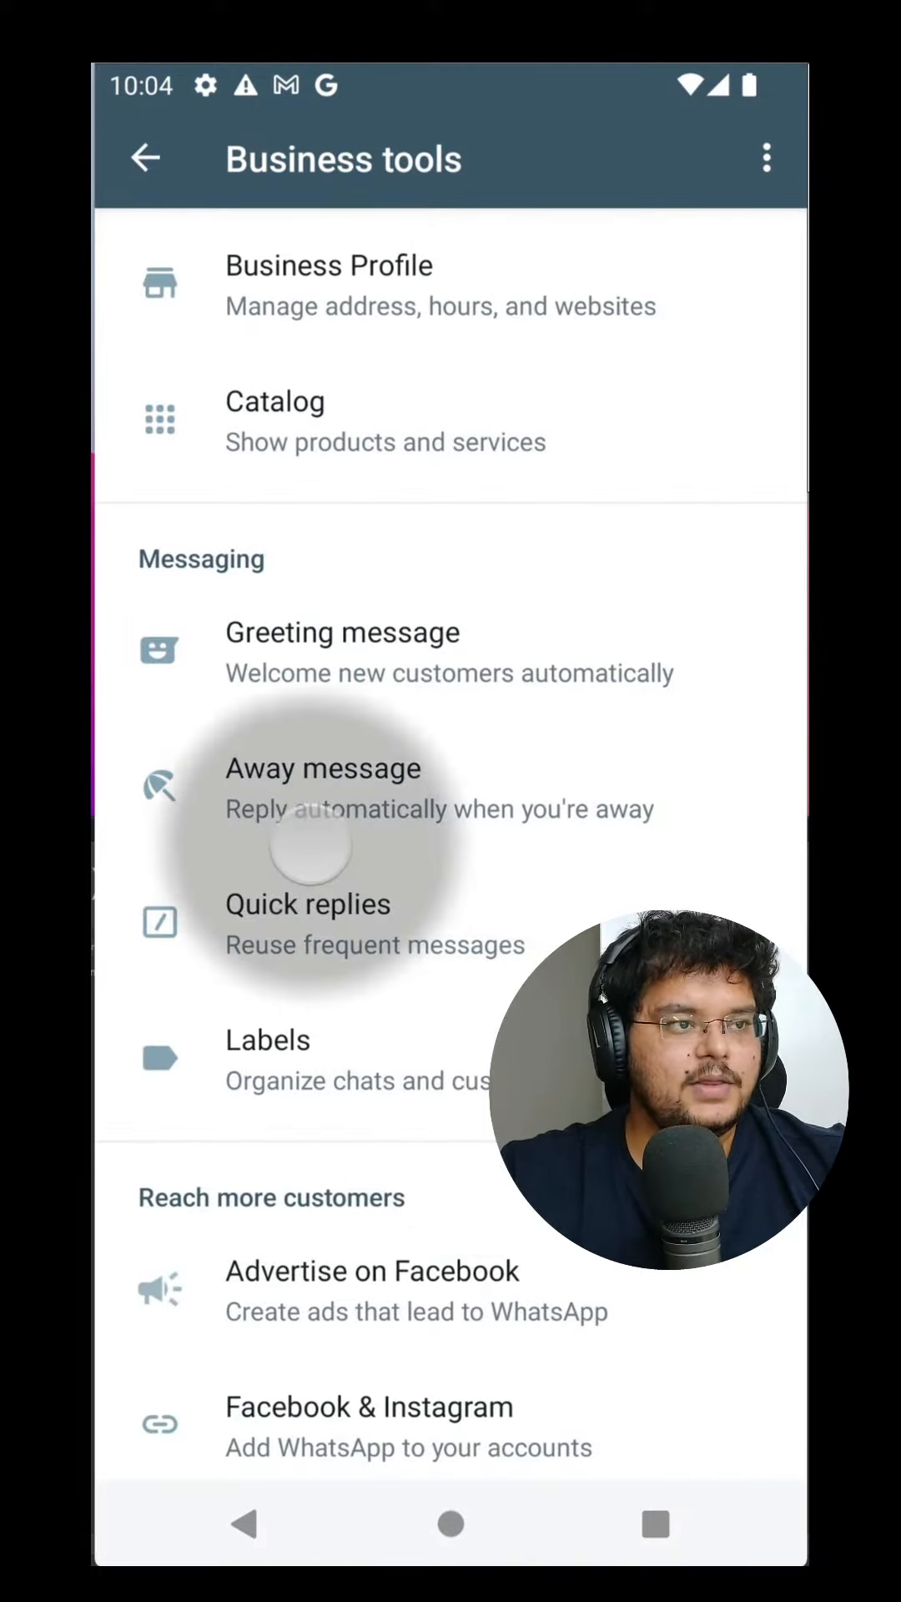
Switch on Send away message, keeping the default message, always-send schedule and everyone as recipients.
left_click(323, 769)
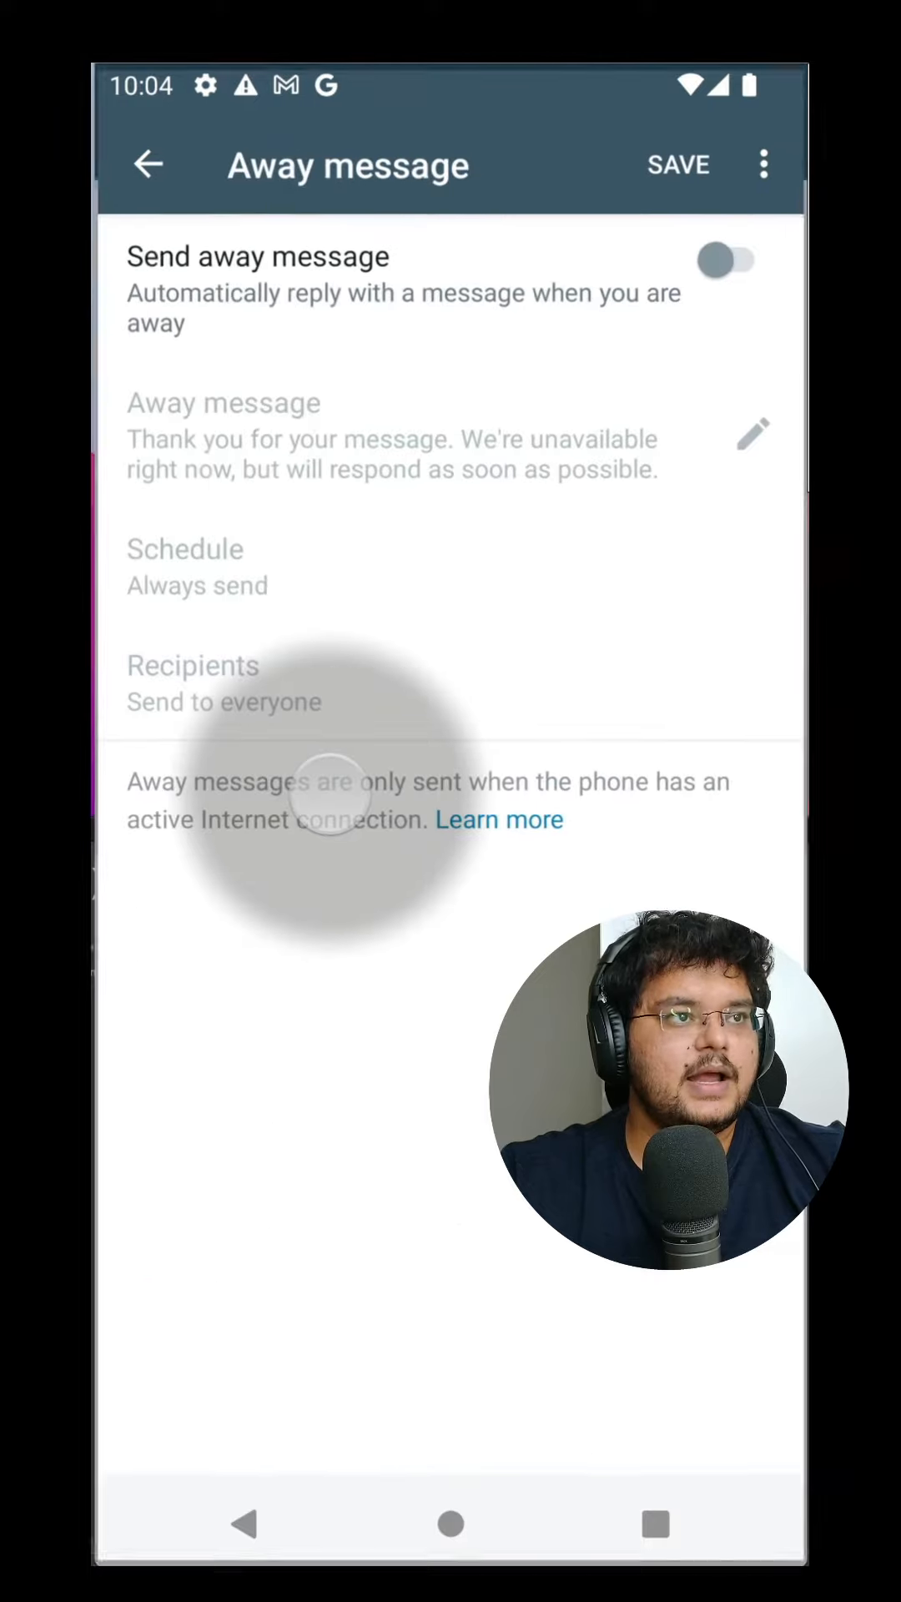
left_click(728, 260)
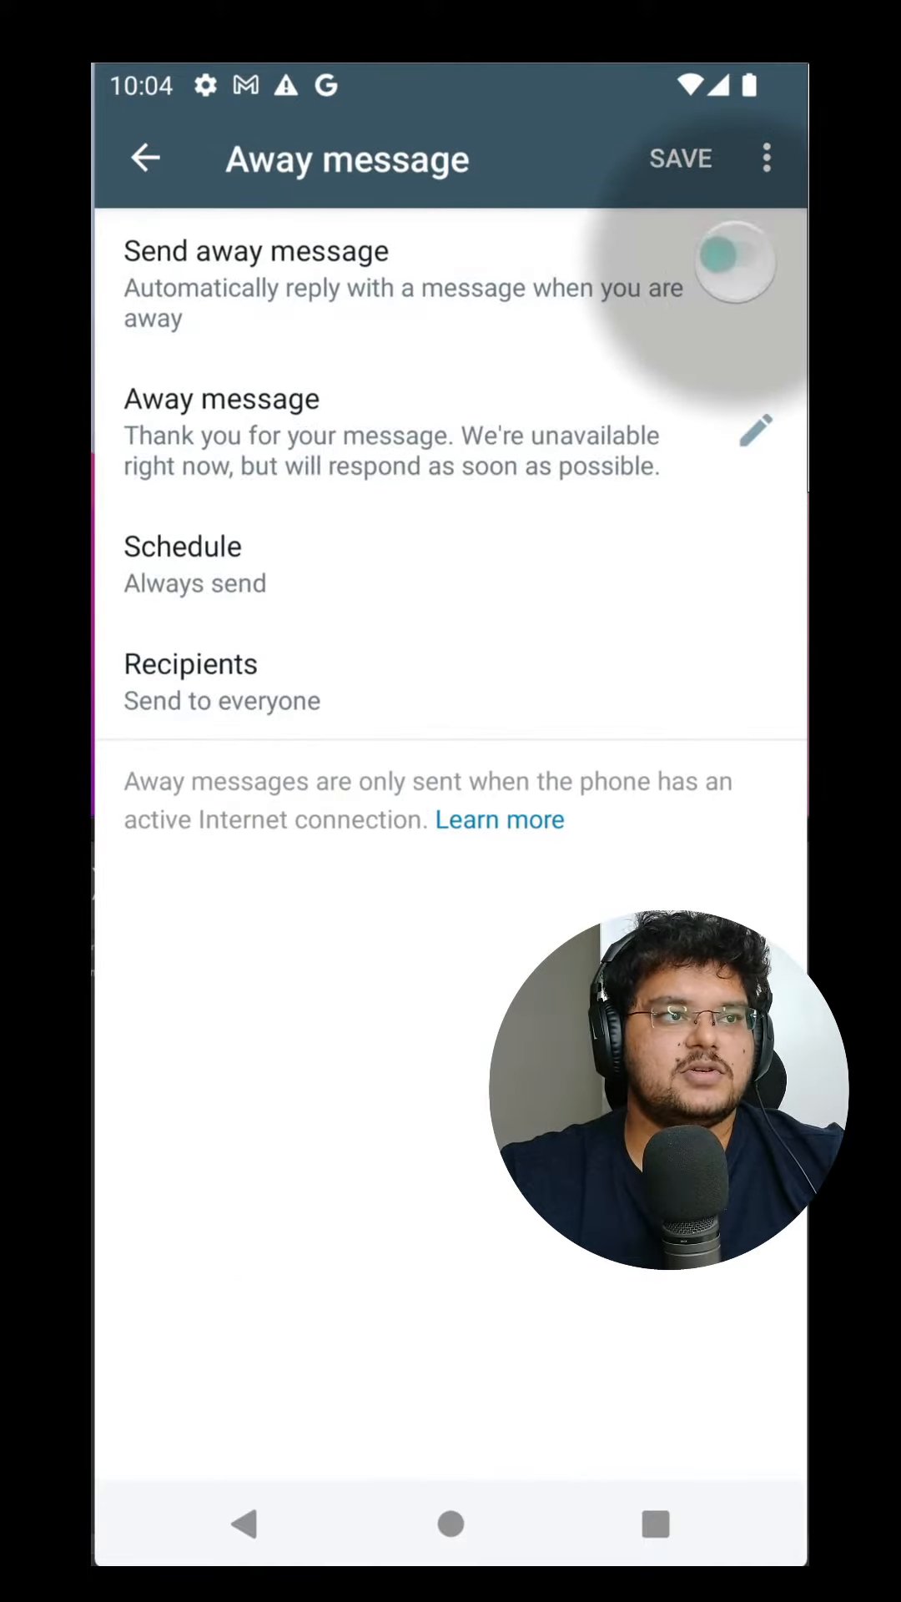
left_click(734, 253)
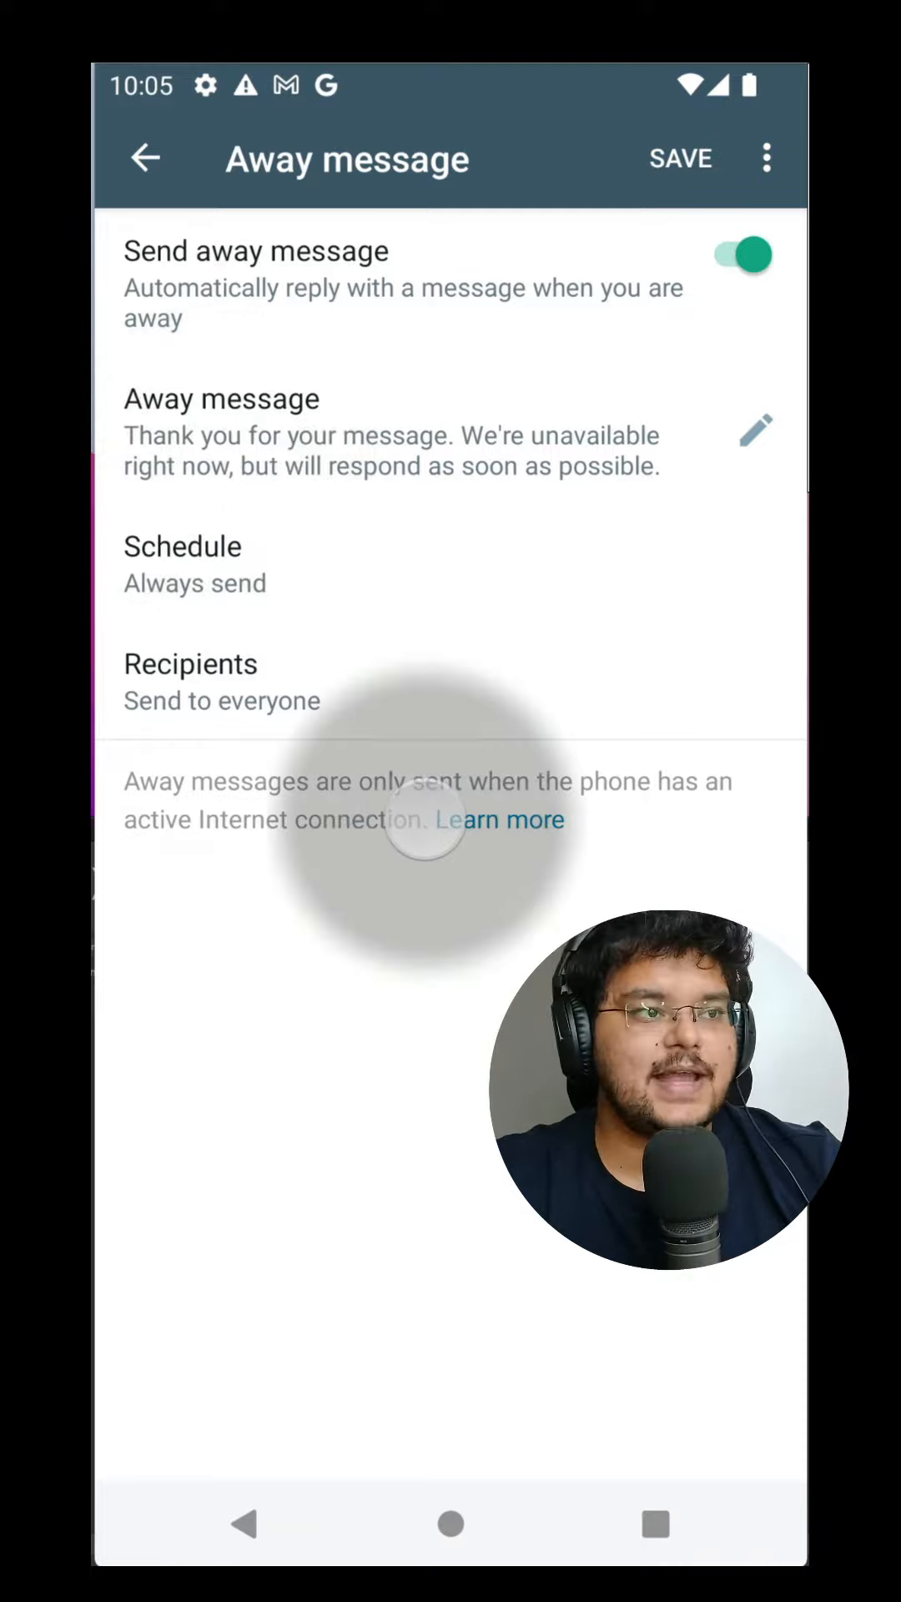
Set the away message to a custom schedule from 1/17/22 to 1/18/22 4:06 PM and show recipient choices.
left_click(183, 547)
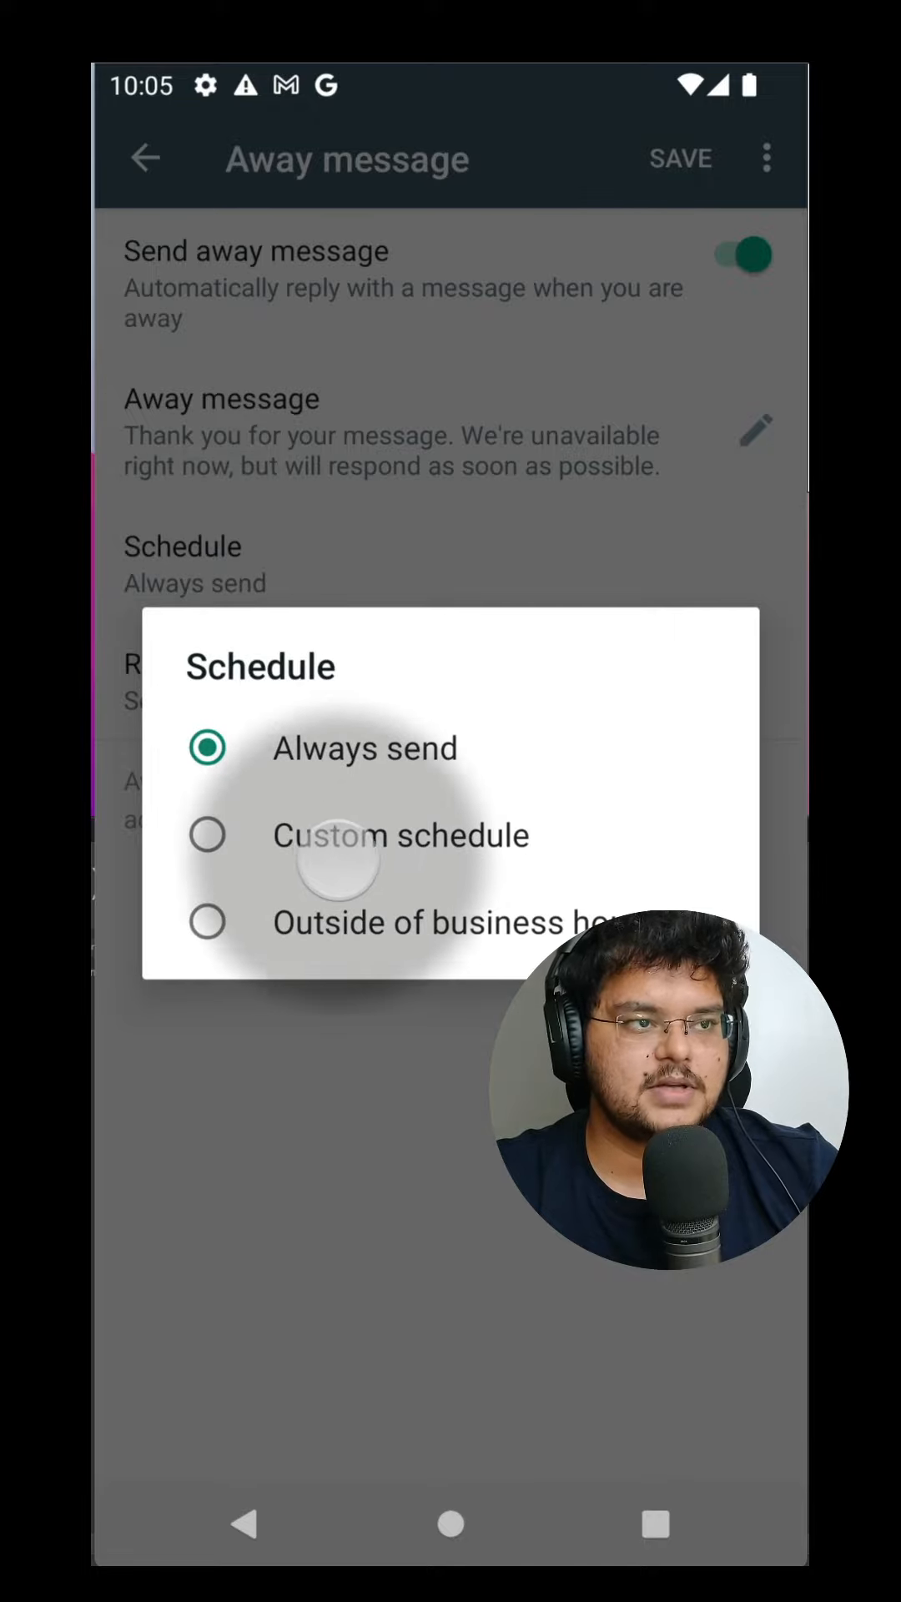
left_click(208, 922)
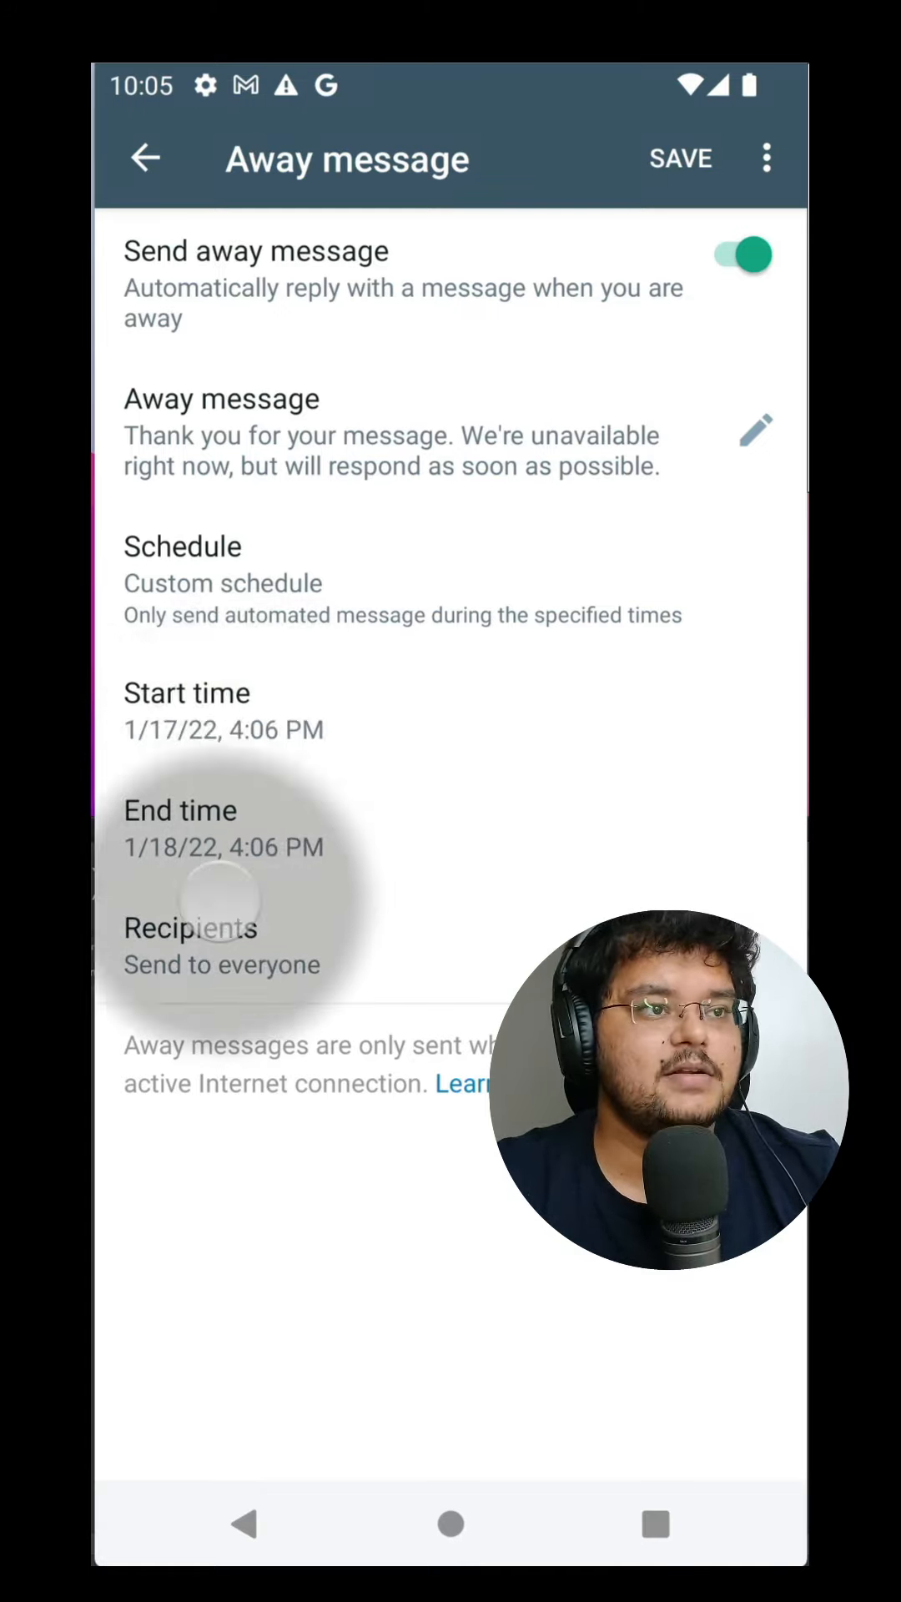
left_click(190, 928)
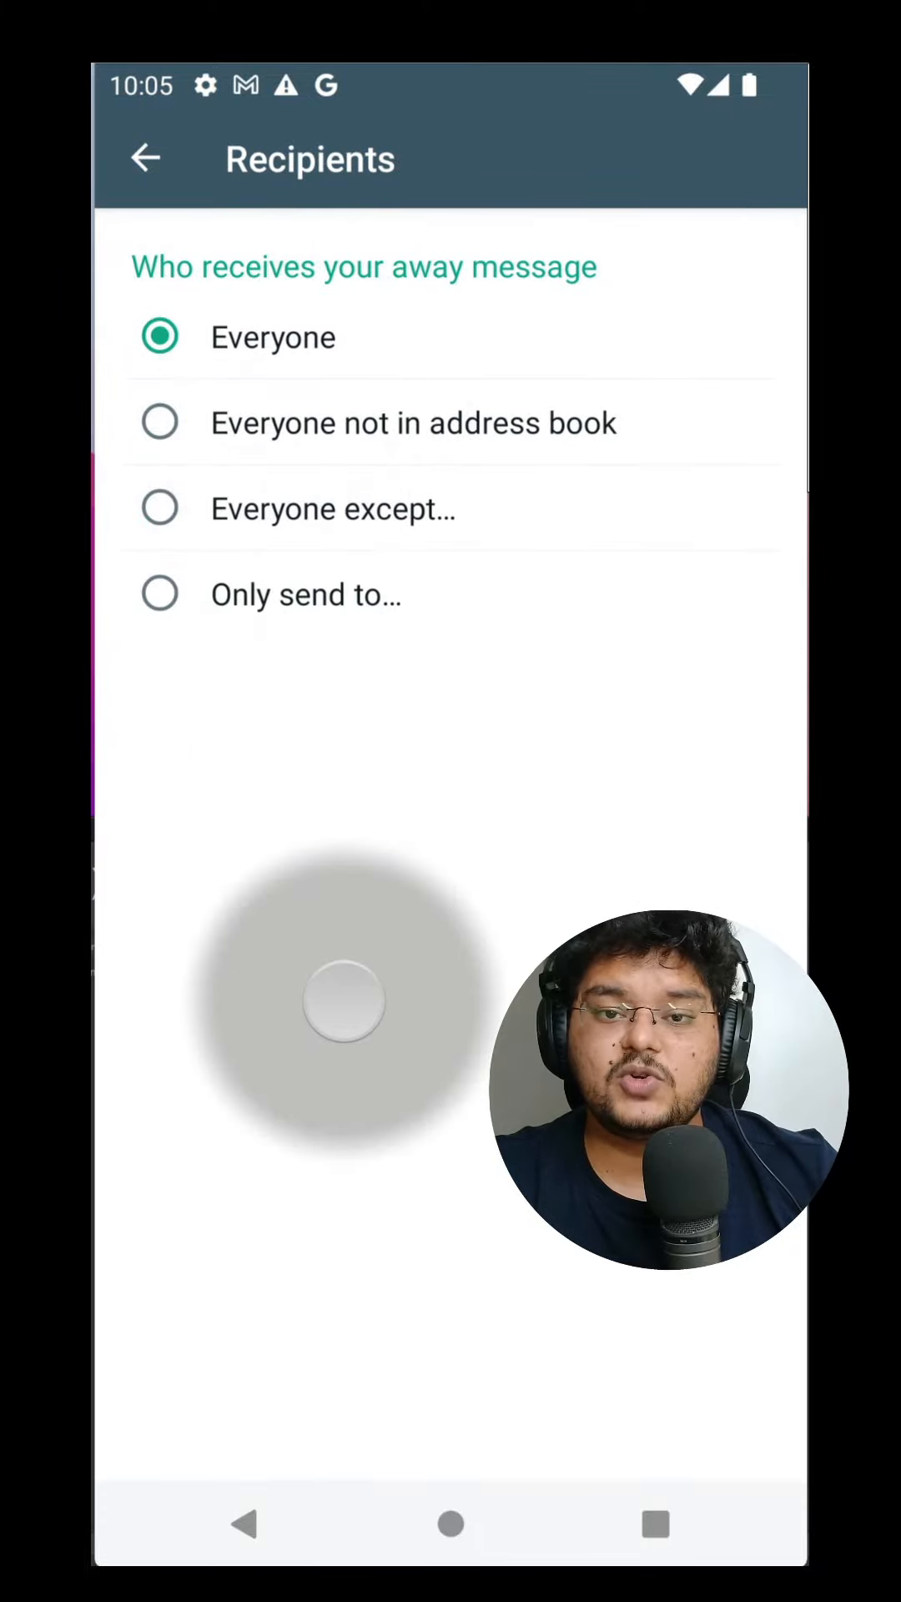